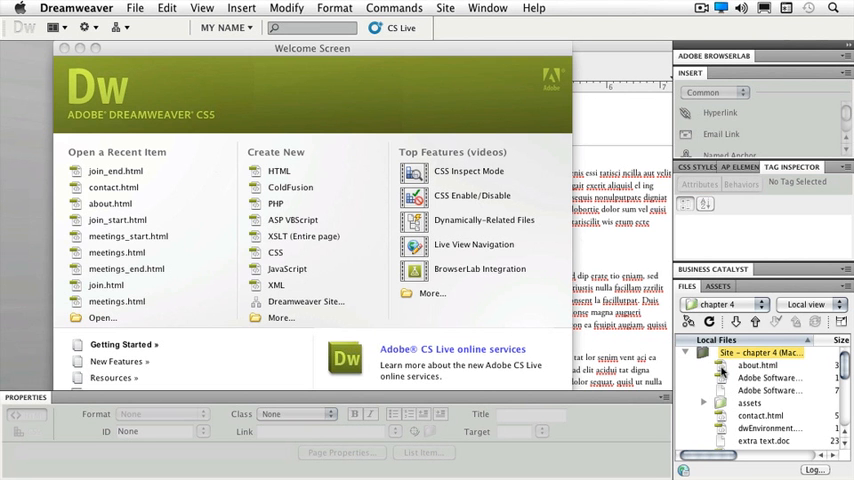
Step: Open about.html from the Files panel and place the cursor in the About text
double_click(758, 364)
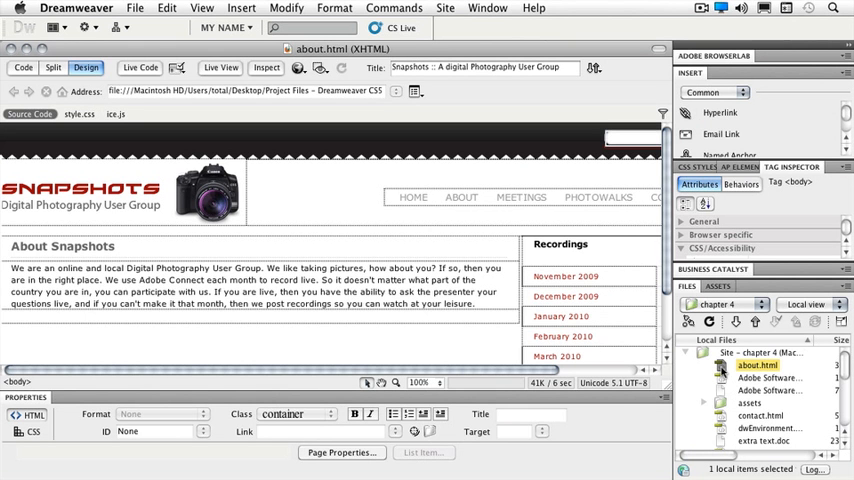
left_click(250, 290)
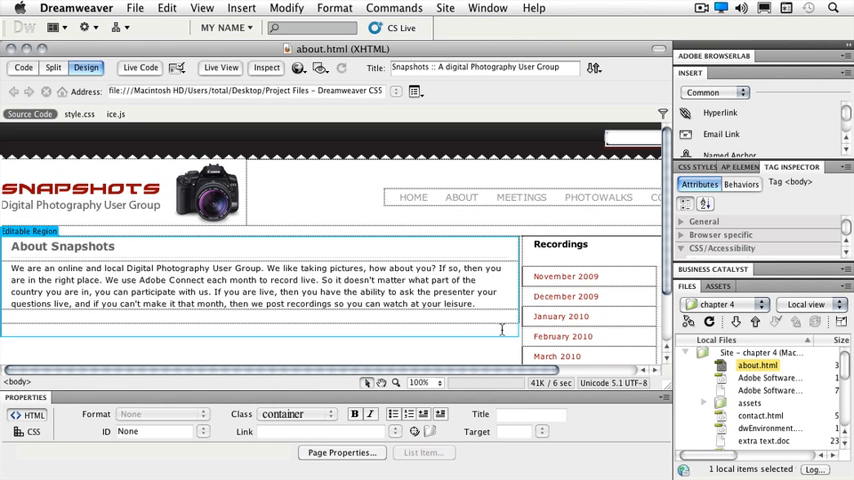
Step: Switch to the extra text document in TextEdit and select its filler text for copying
left_click(484, 304)
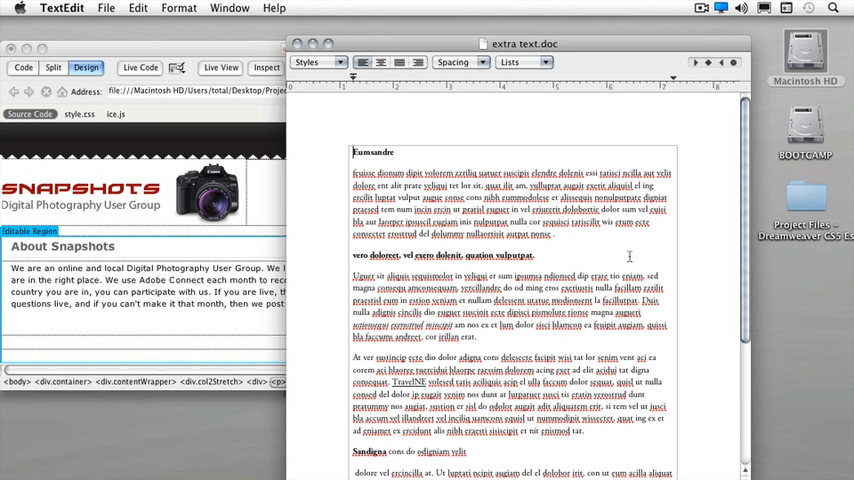
left_click(352, 152)
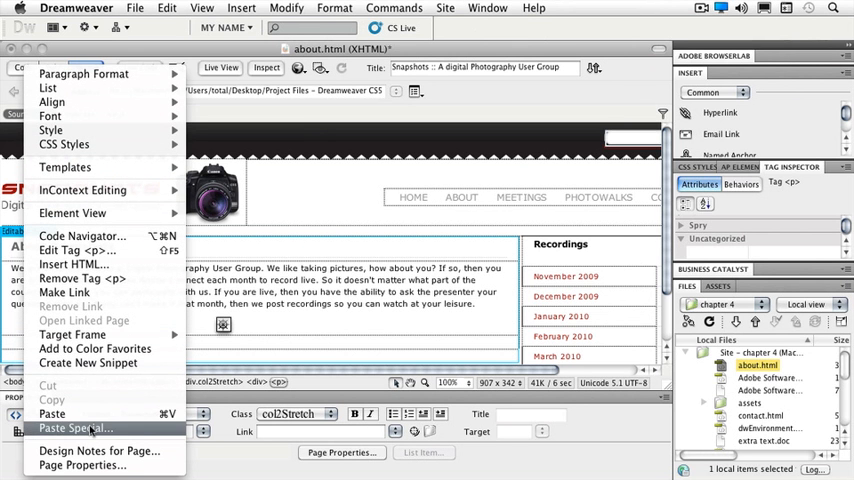
Step: Paste Special the filler text as Text with structure, retaining line breaks
left_click(76, 428)
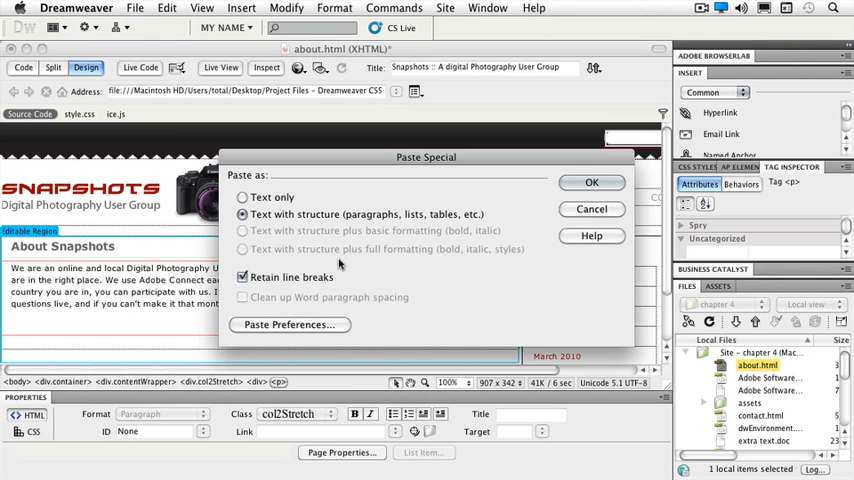
mouse_move(338, 262)
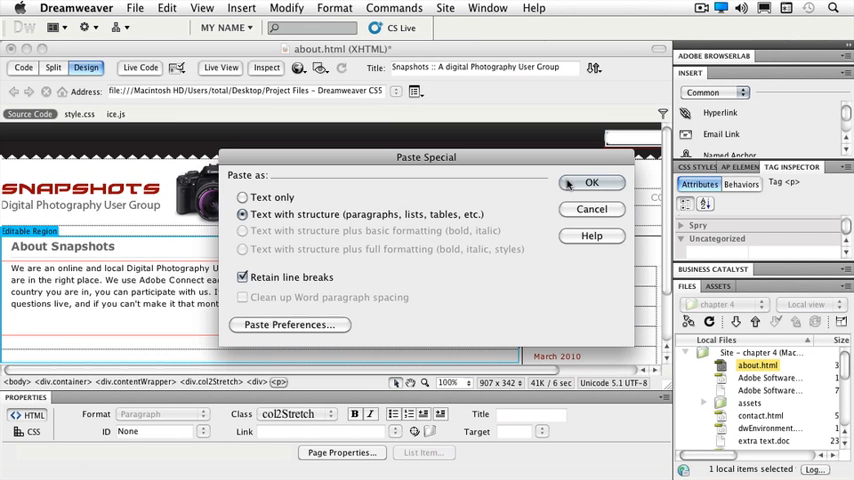
left_click(592, 184)
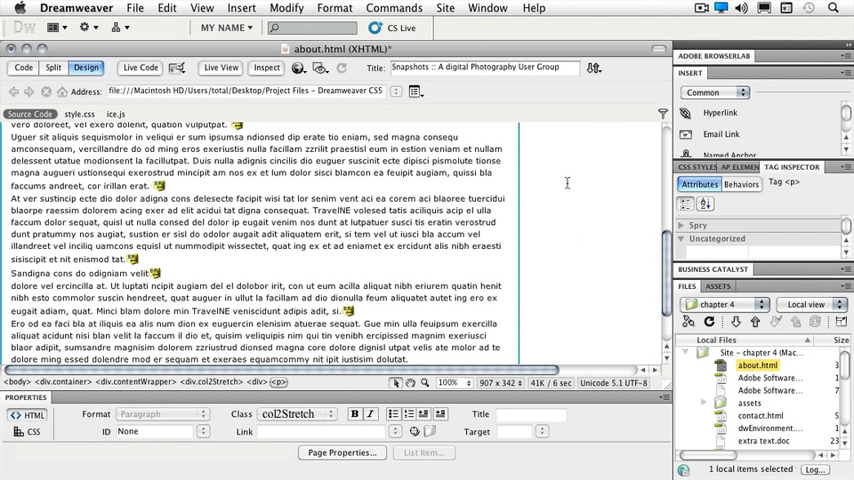
Step: Split the pasted text so Eumsandre sits on its own line below the intro
left_click(412, 358)
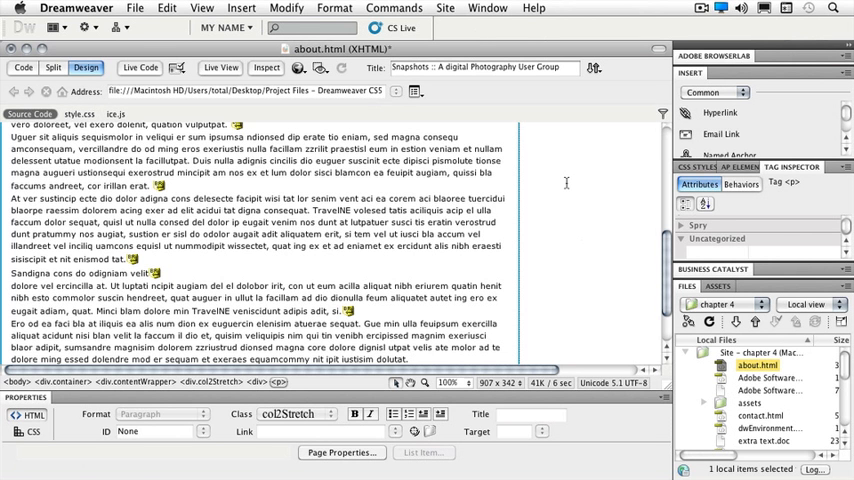
mouse_move(350, 316)
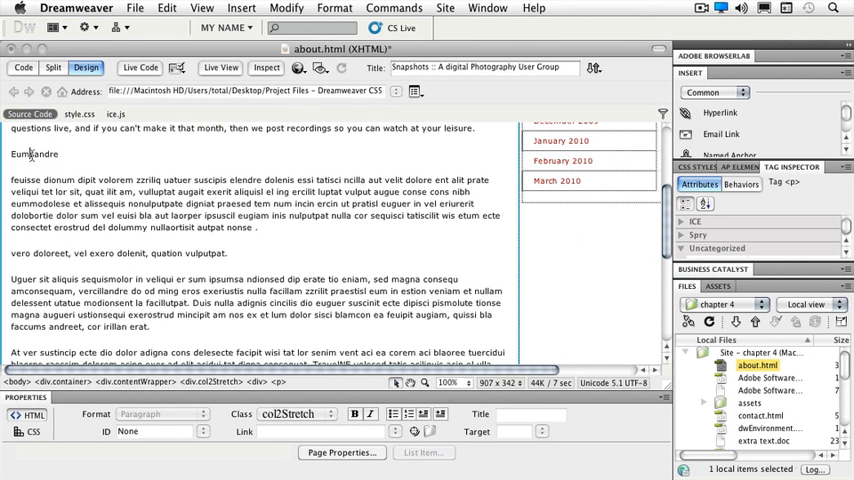
Step: Format the word Eumsandre as Heading 2 and show the CSS Styles rules
double_click(18, 152)
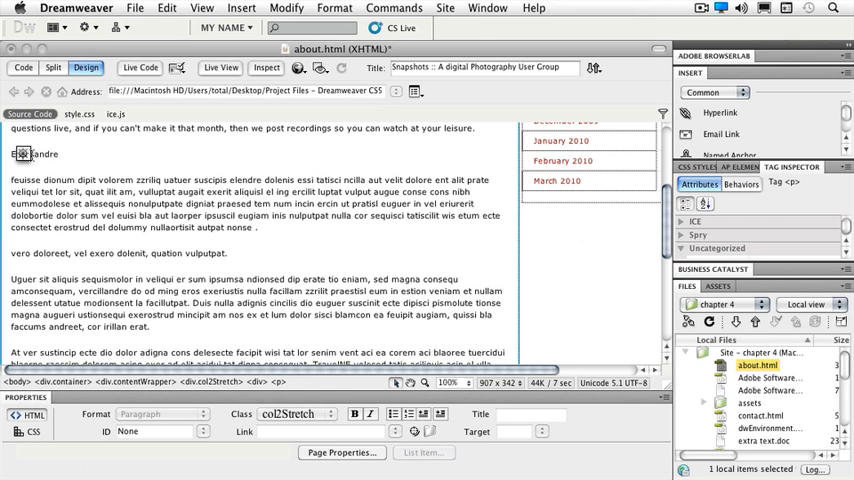
mouse_move(164, 426)
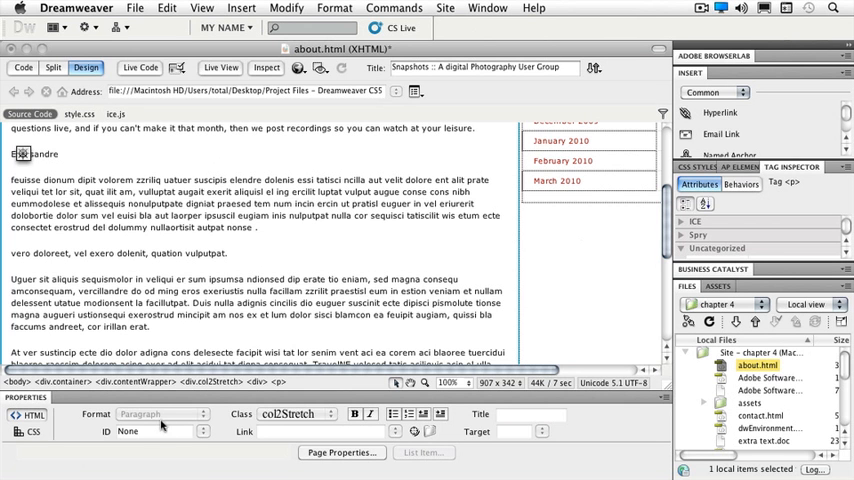
left_click(164, 414)
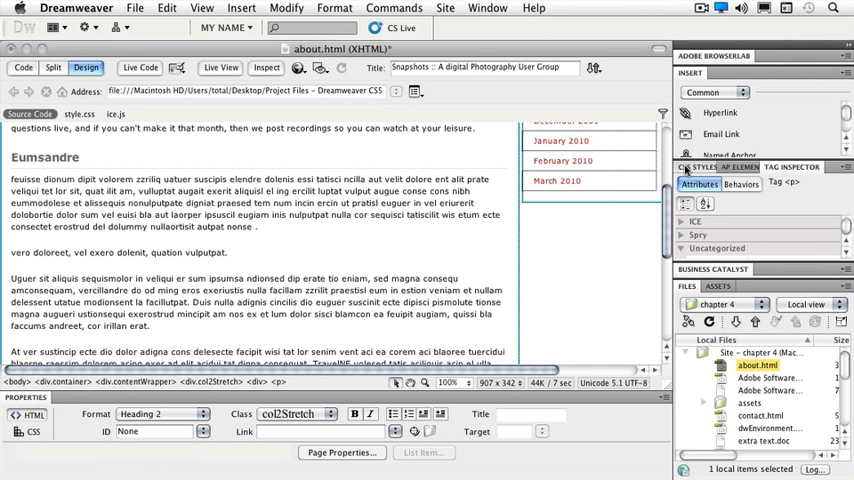
left_click(696, 168)
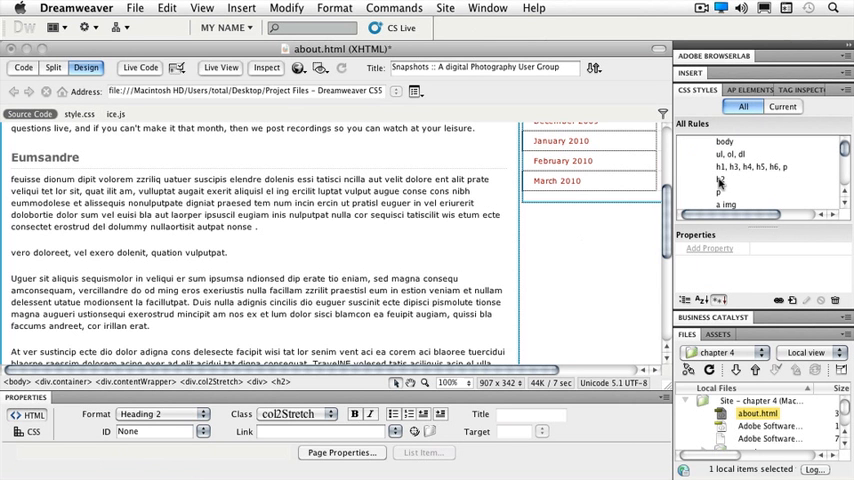
Step: Select the h2 rule in the CSS Styles panel to inspect its properties
left_click(720, 180)
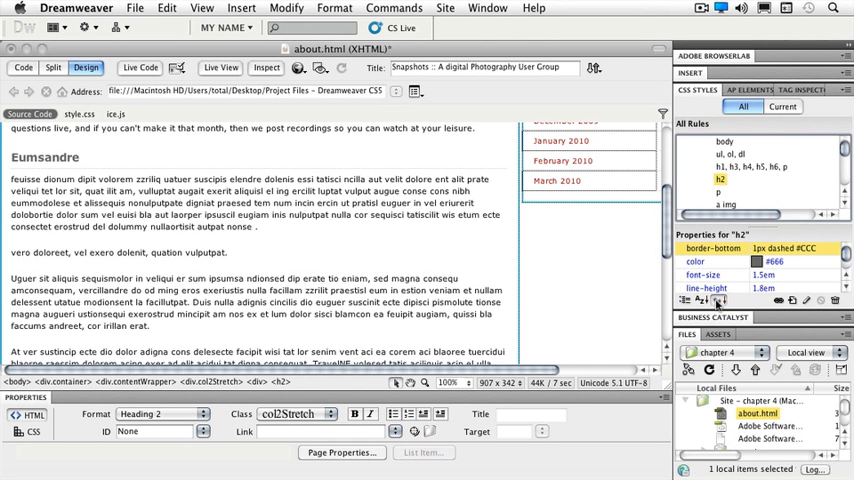
mouse_move(718, 300)
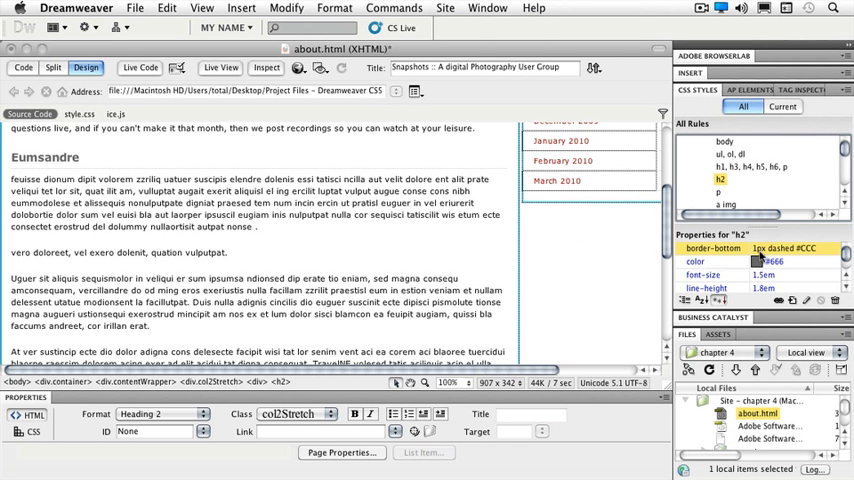
mouse_move(784, 262)
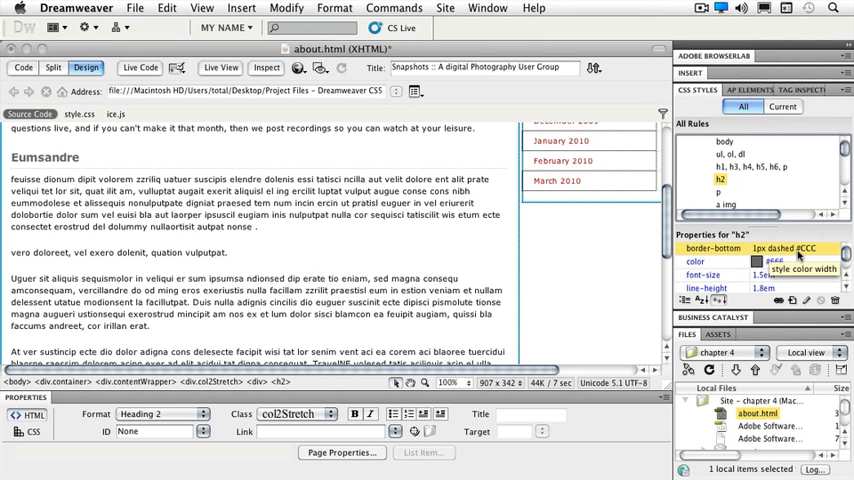
mouse_move(790, 258)
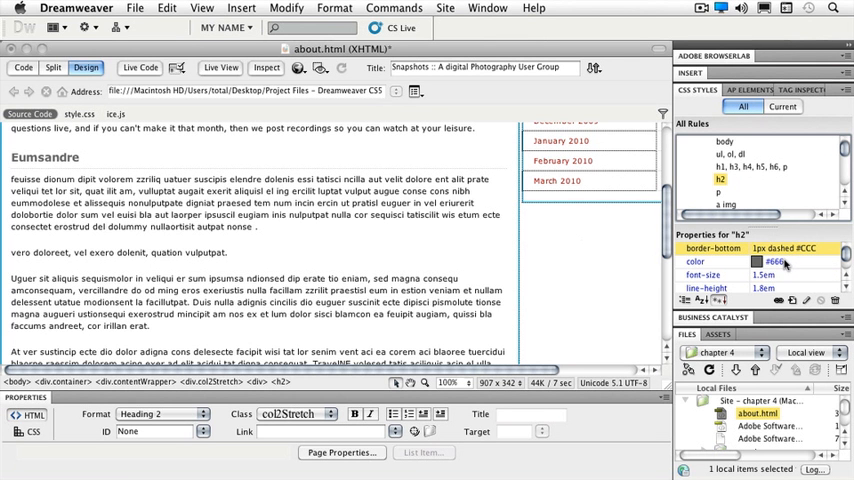
mouse_move(784, 276)
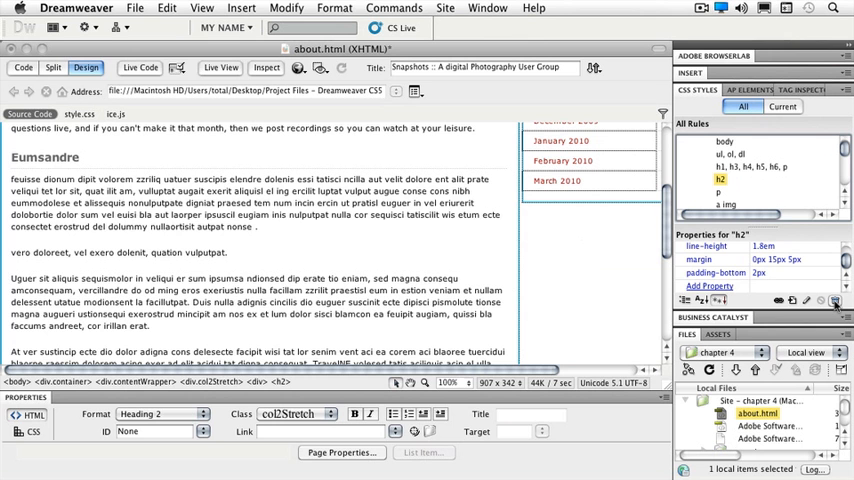
mouse_move(834, 300)
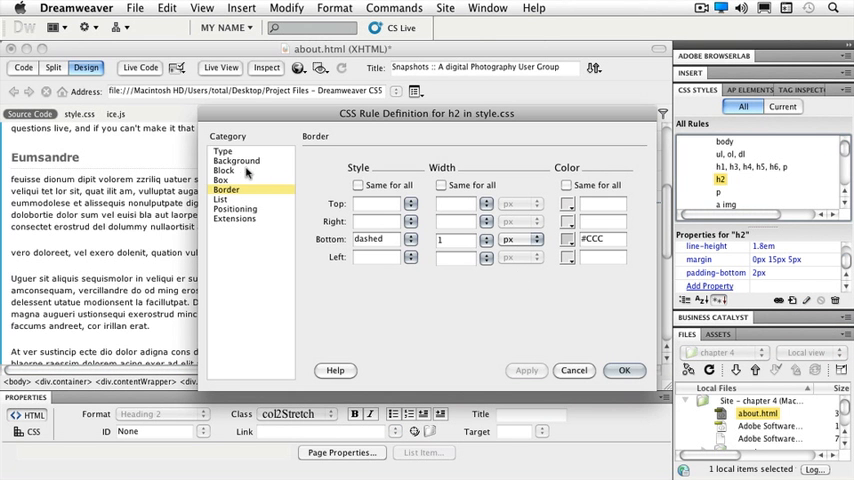
Step: Set the h2 rule's text colour to #900 in the Type category
left_click(224, 152)
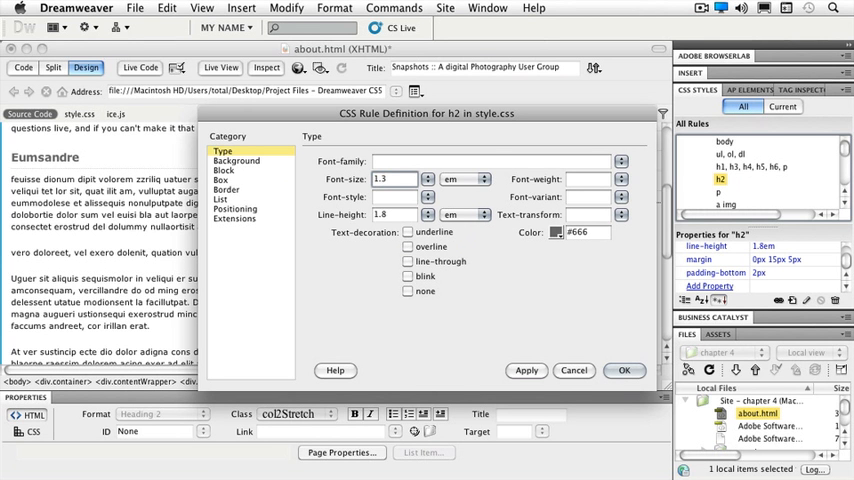
left_click(390, 180)
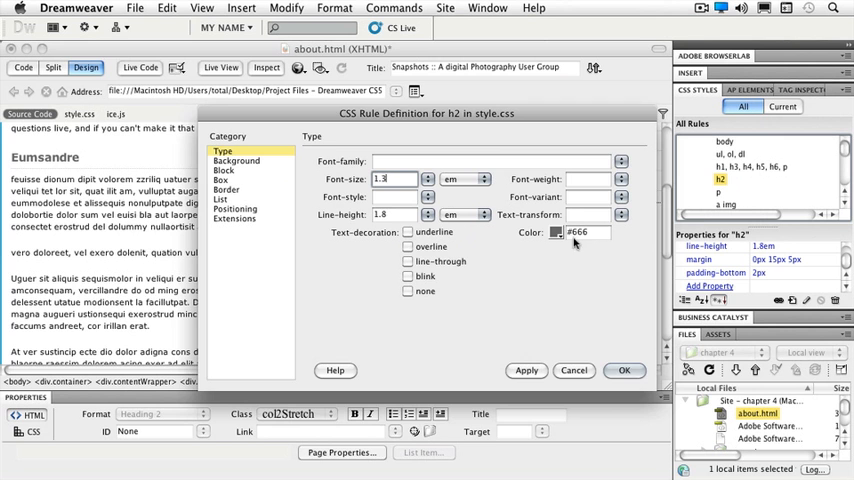
left_click(556, 232)
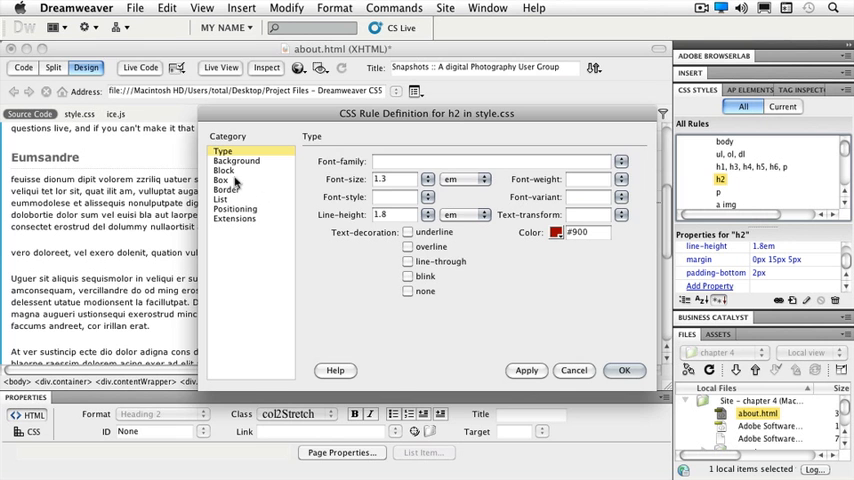
Step: Give h2 a dotted bottom border in a pinkish colour and apply the rule
left_click(226, 188)
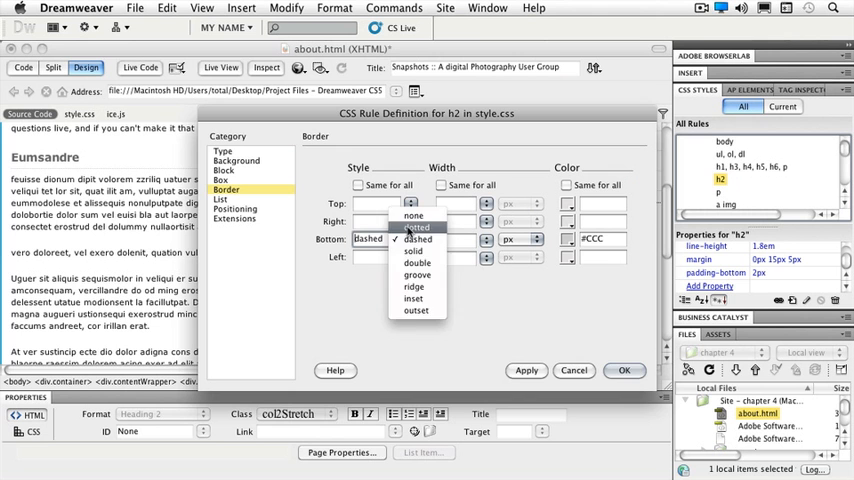
left_click(416, 228)
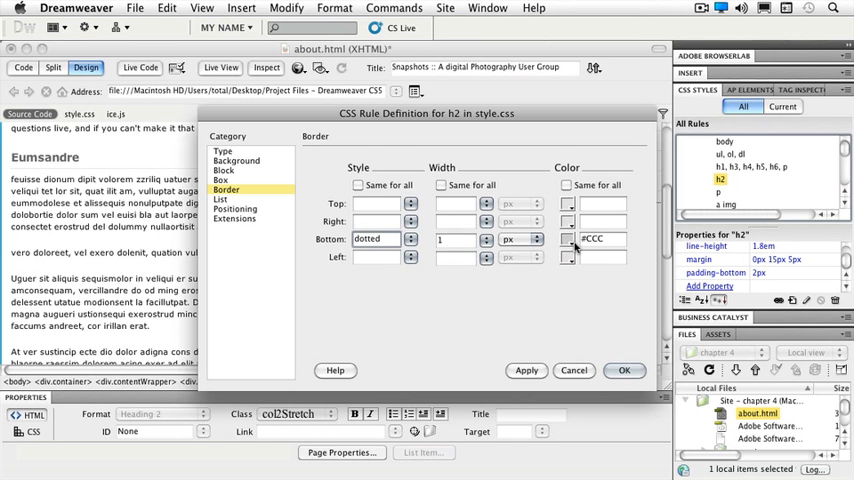
left_click(568, 240)
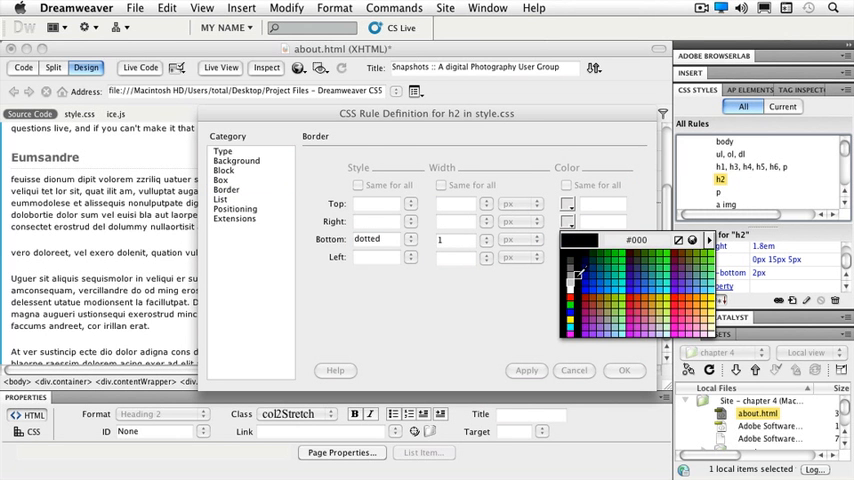
left_click(592, 284)
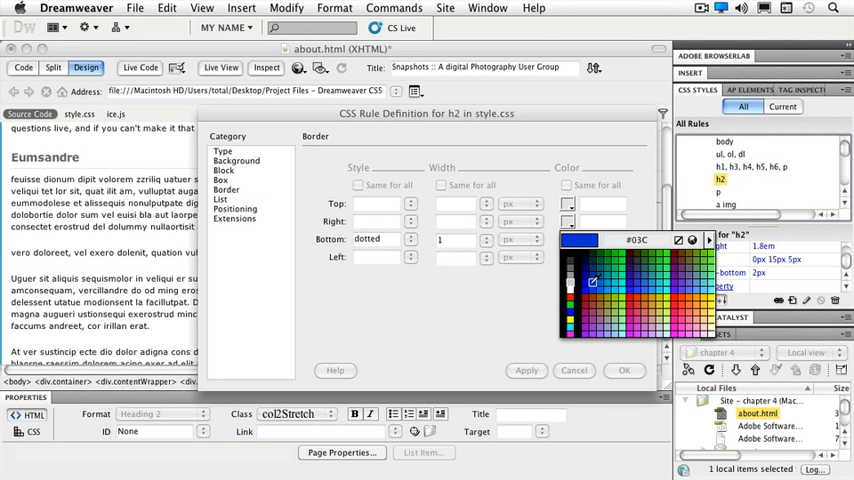
left_click(570, 244)
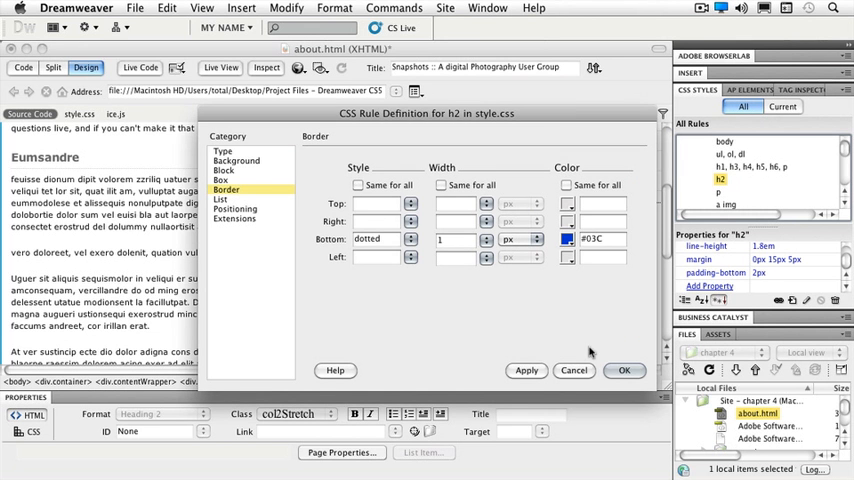
left_click(624, 370)
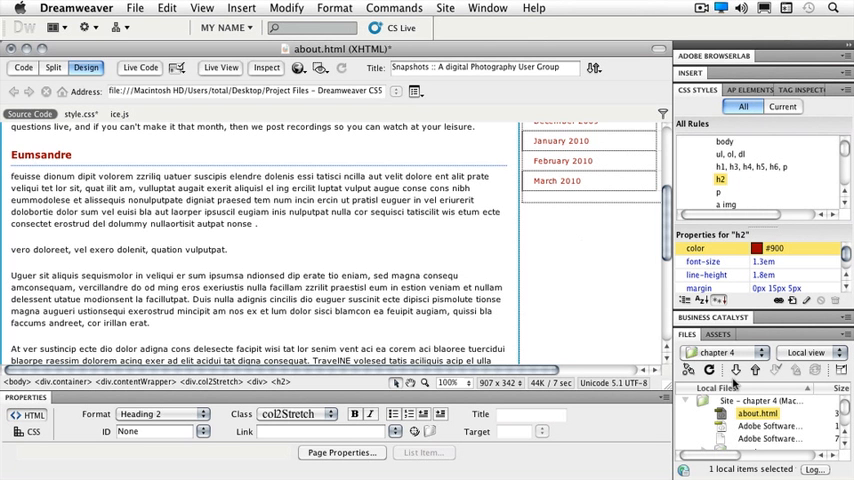
Step: Select join_end.html and join_start.html in the Files panel and open both
scroll("down", 3)
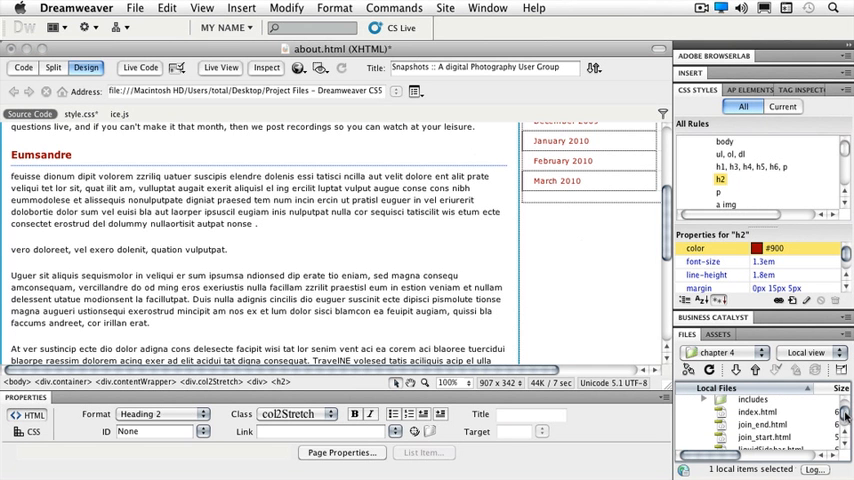
scroll("down", 3)
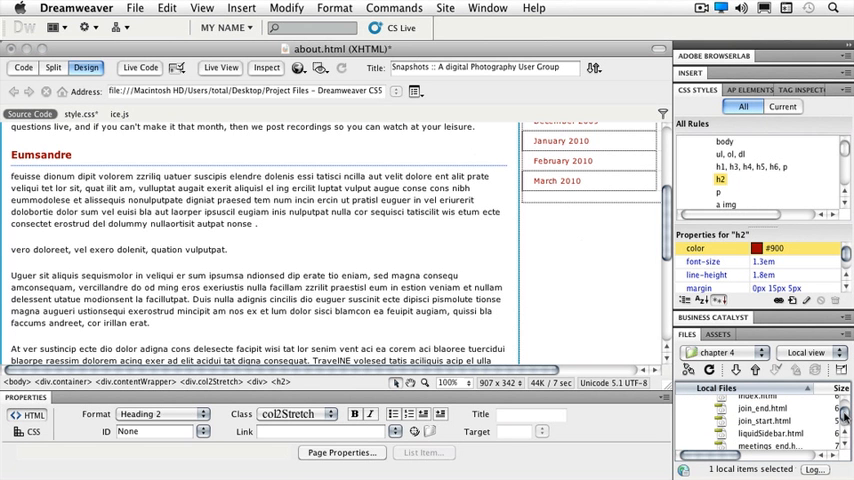
left_click(764, 408)
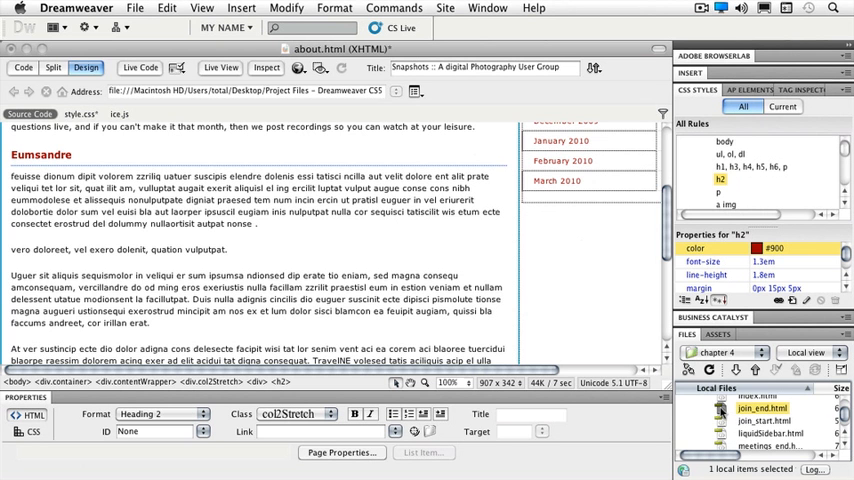
left_click(764, 420)
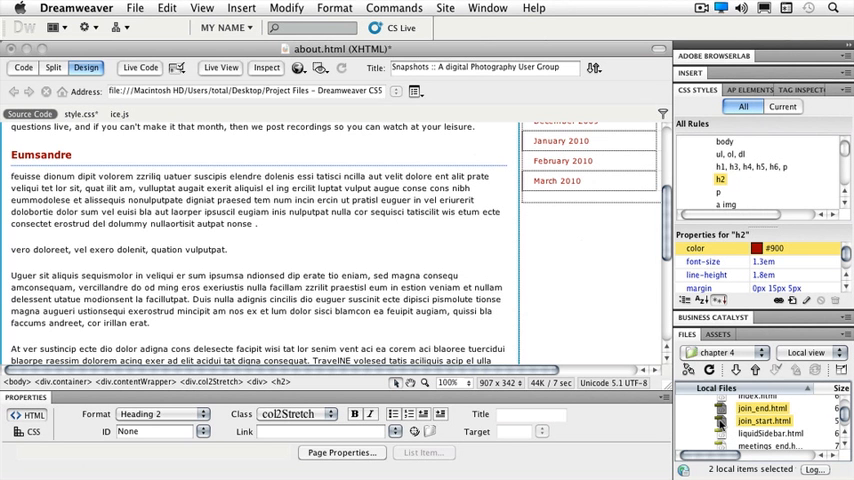
double_click(764, 420)
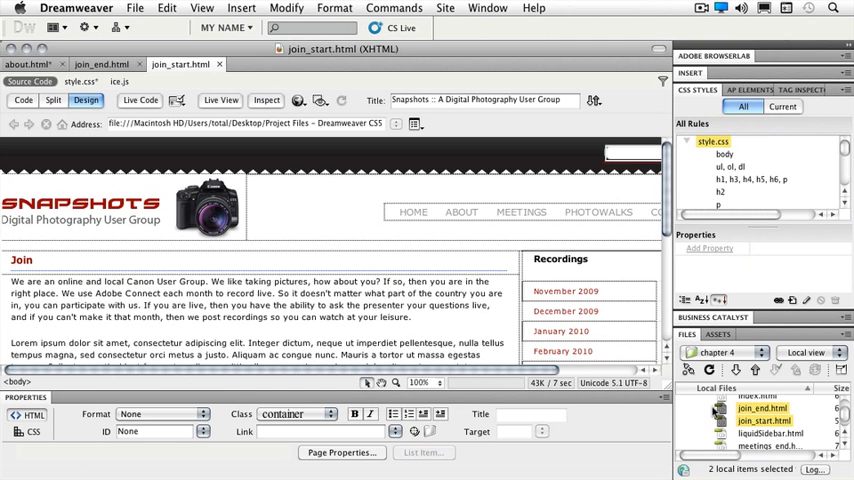
left_click(100, 64)
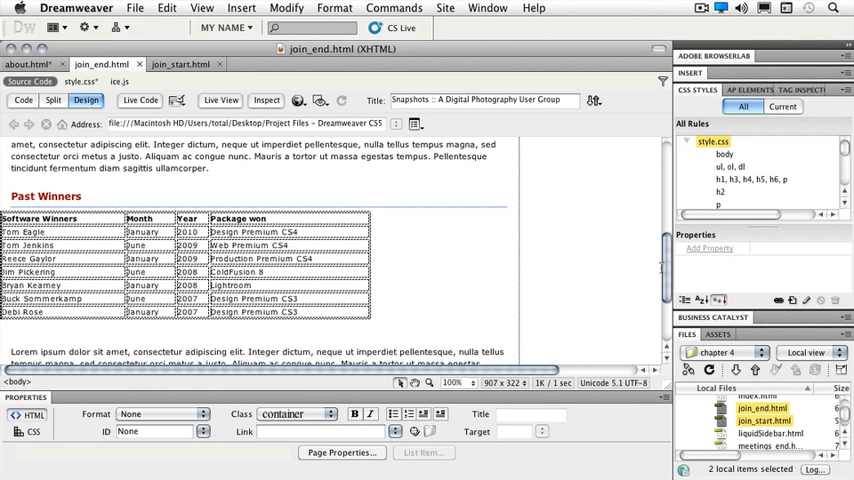
mouse_move(212, 84)
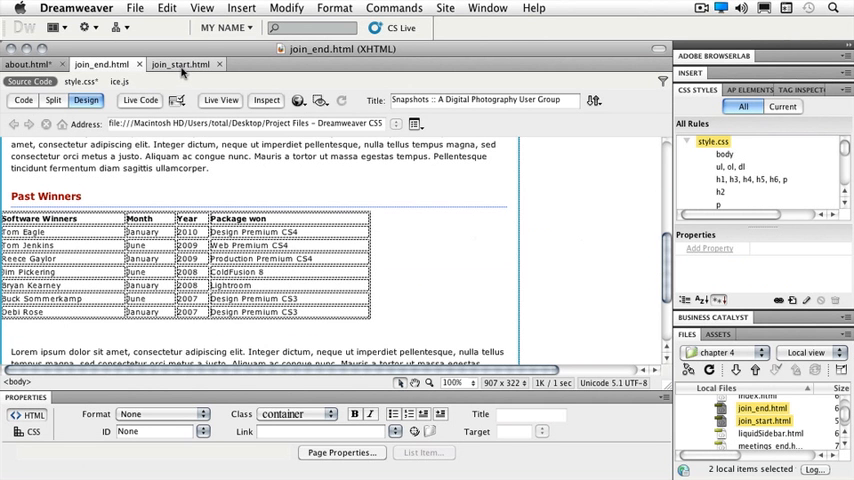
left_click(180, 64)
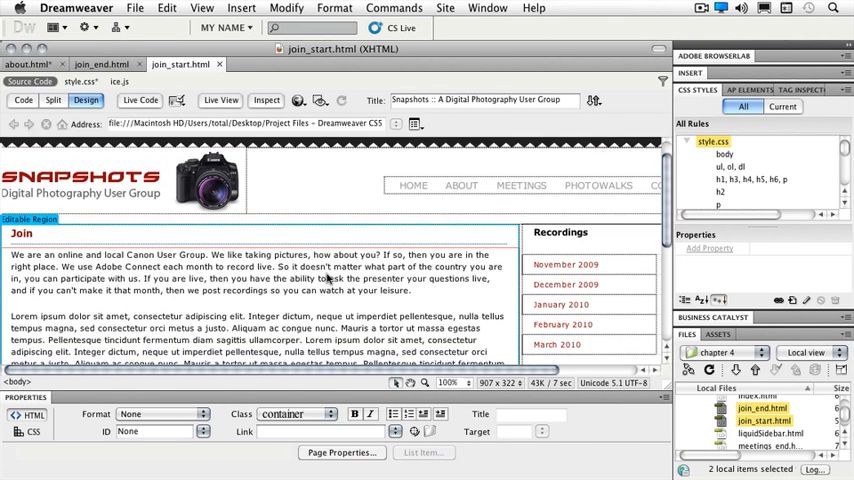
scroll("down", 3)
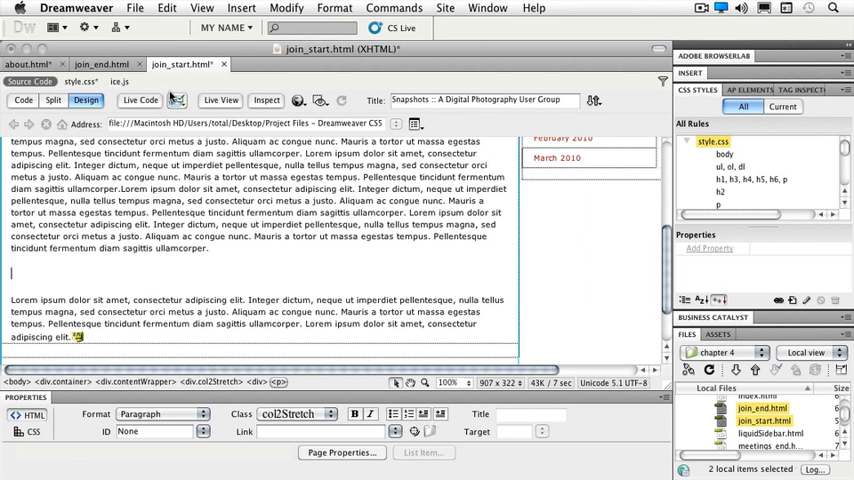
Step: Start File > Import > Tabular Data with Adobe Software winners.txt as the source
left_click(136, 8)
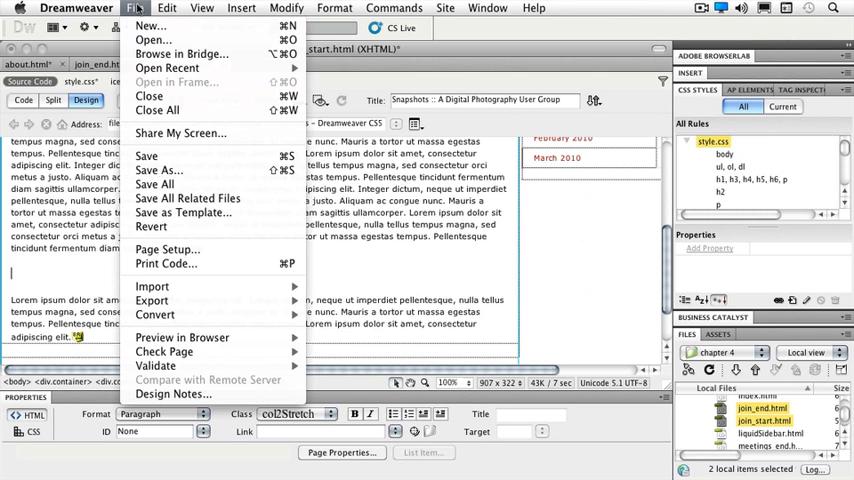
mouse_move(152, 288)
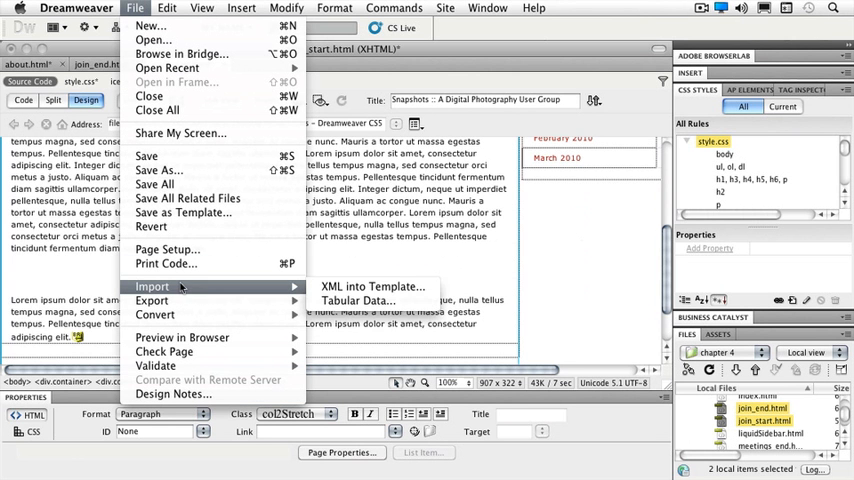
mouse_move(358, 300)
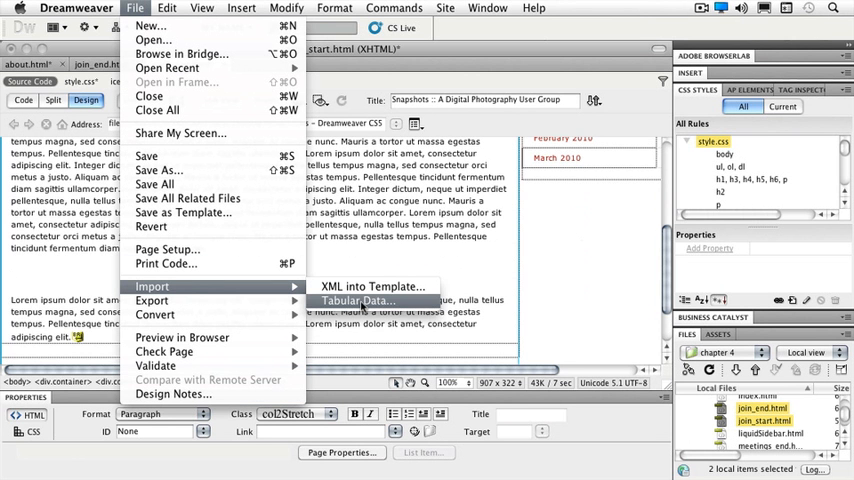
left_click(356, 300)
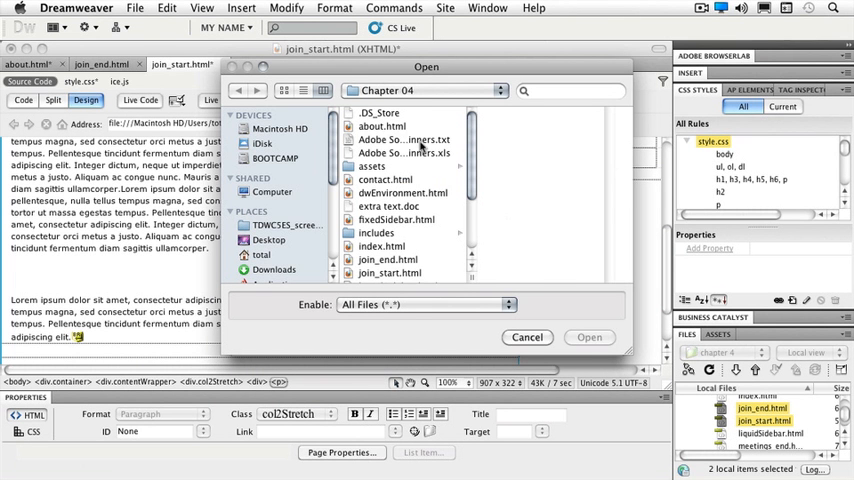
left_click(404, 140)
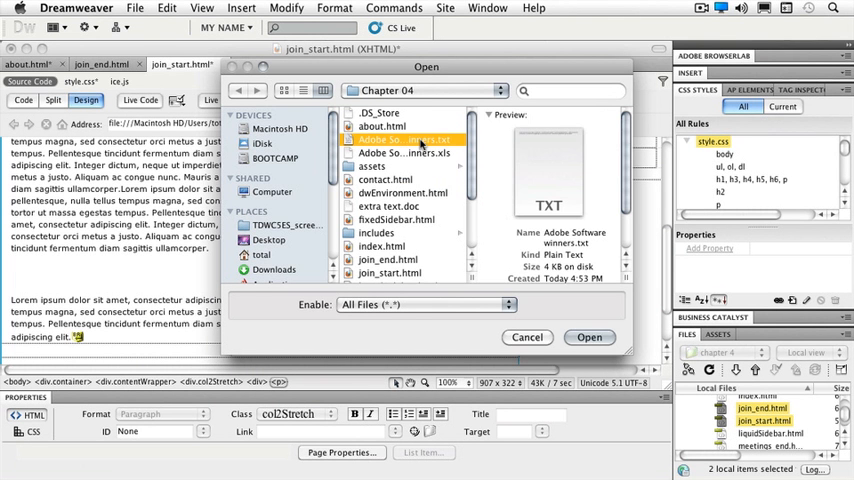
left_click(588, 336)
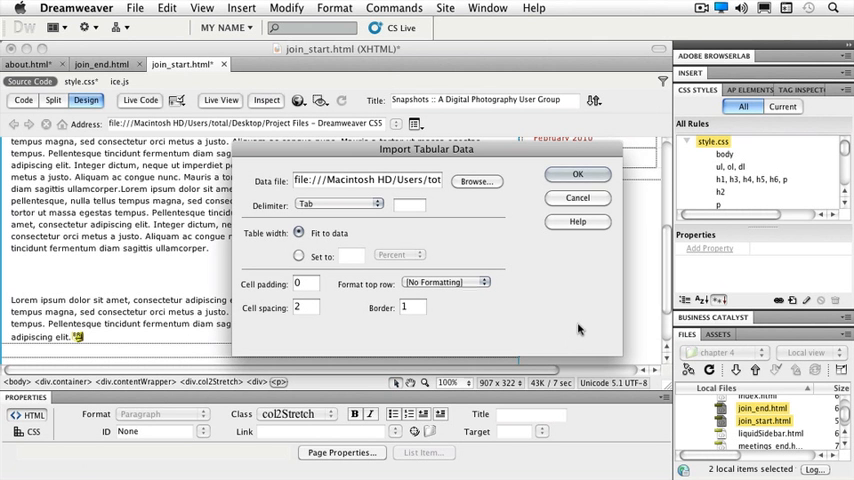
mouse_move(272, 212)
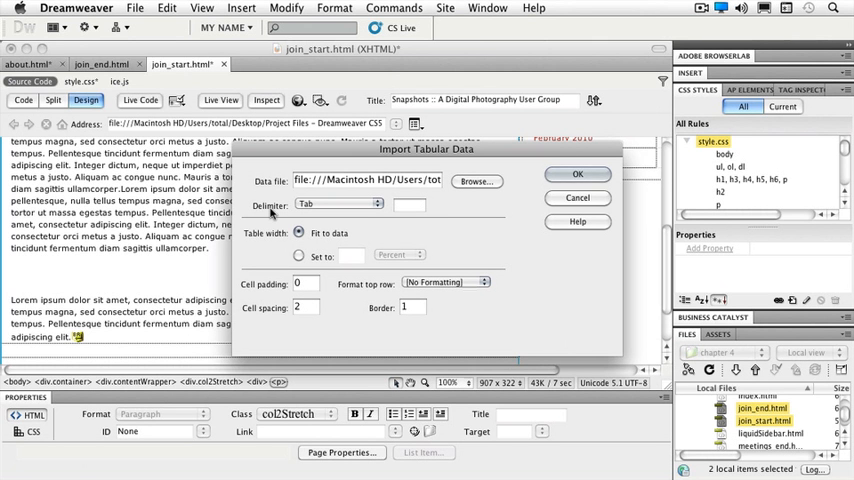
mouse_move(308, 212)
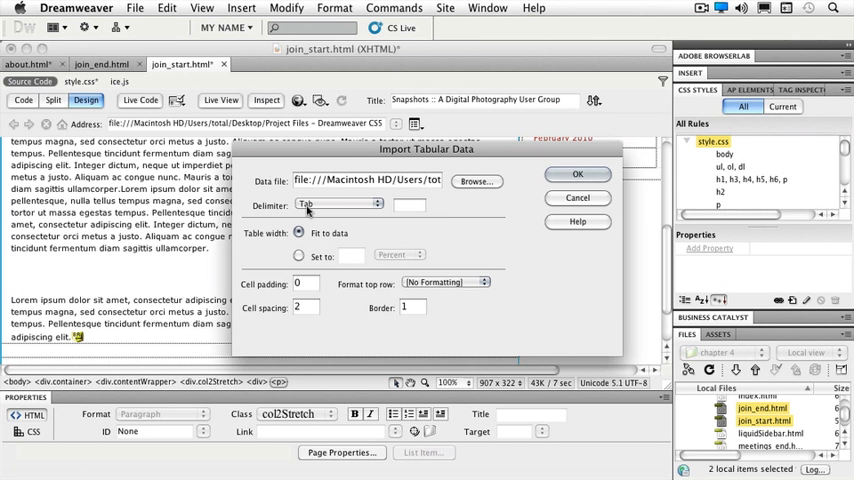
Step: Set the import delimiter to Tab and a fixed table width of 500 pixels
left_click(340, 204)
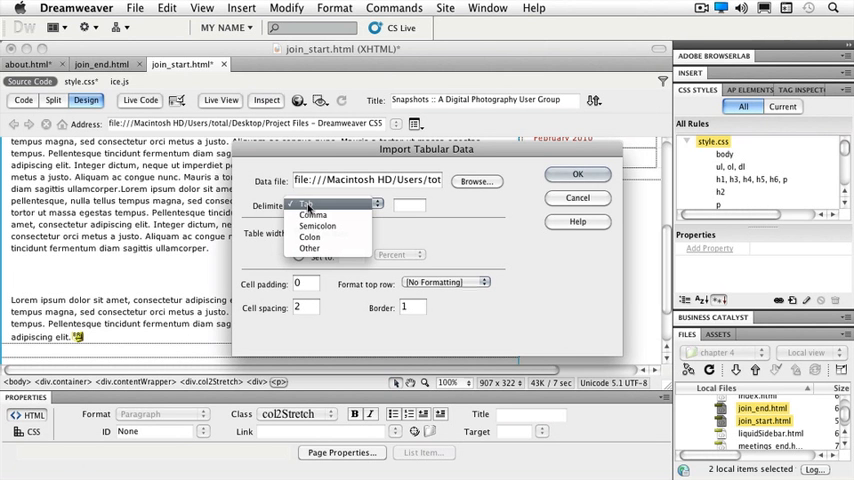
left_click(306, 204)
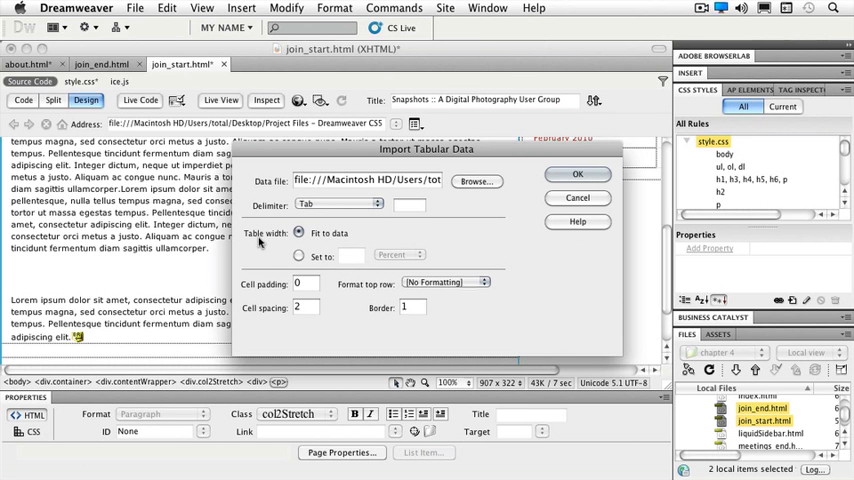
left_click(298, 256)
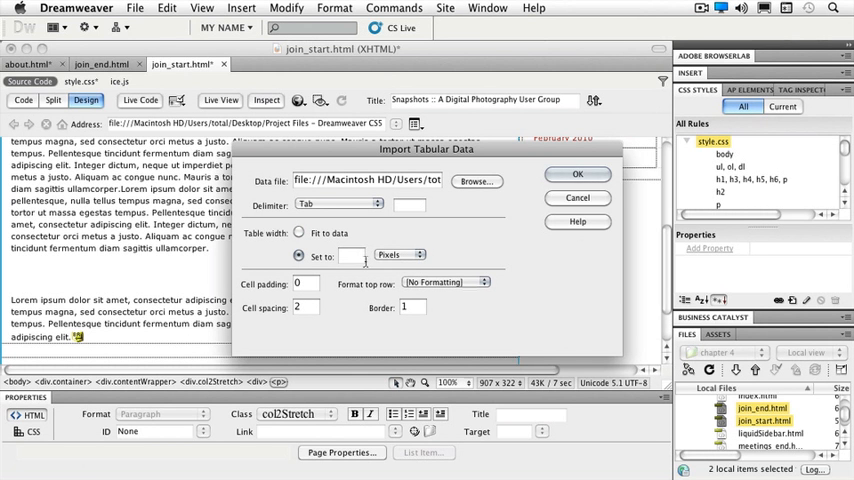
type("500")
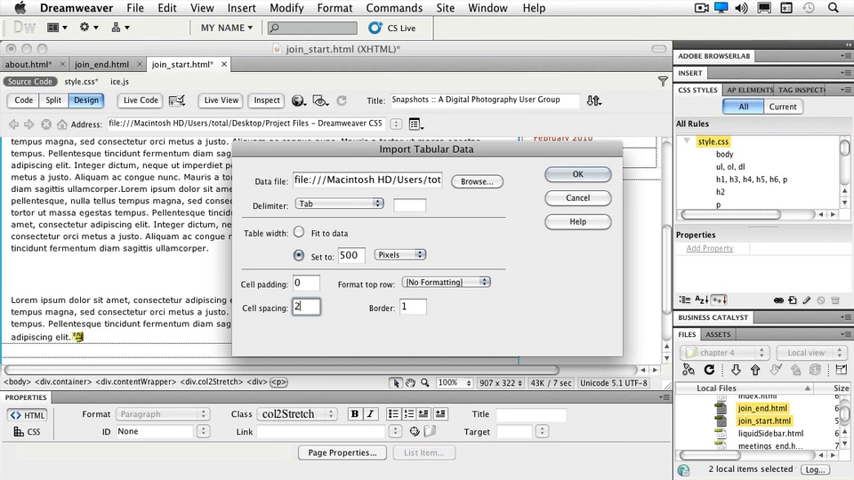
Step: Set the table border to 0 and choose bold formatting for the top row
left_click(412, 308)
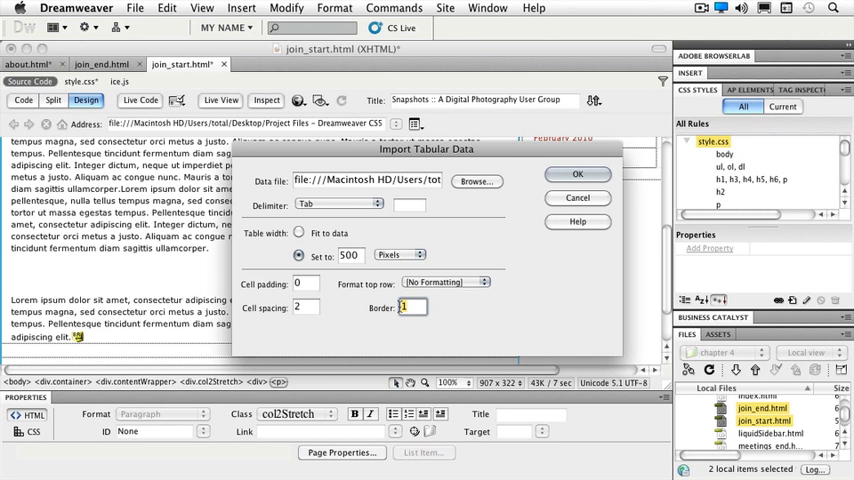
type("0")
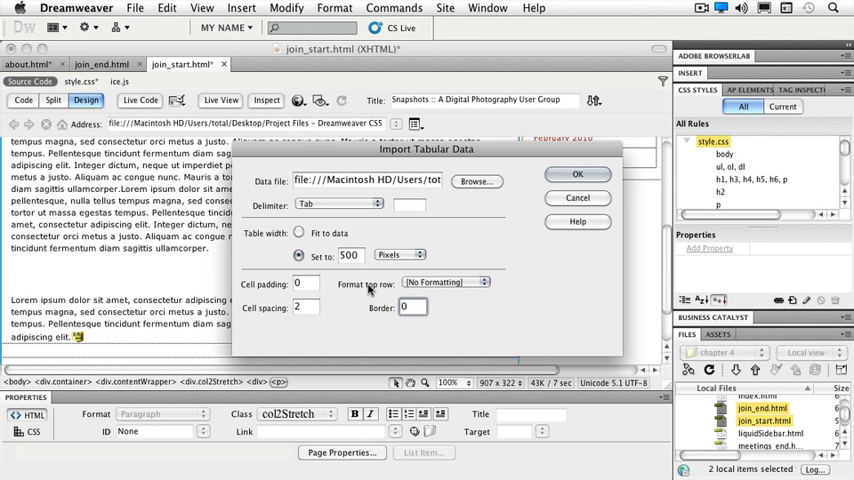
left_click(444, 280)
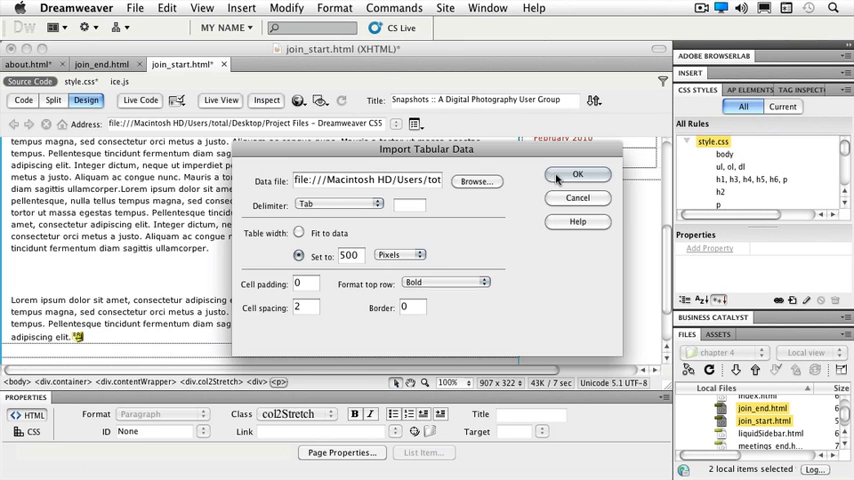
Step: Confirm the Import Tabular Data dialog so the Adobe software winners data lands as a table
left_click(576, 174)
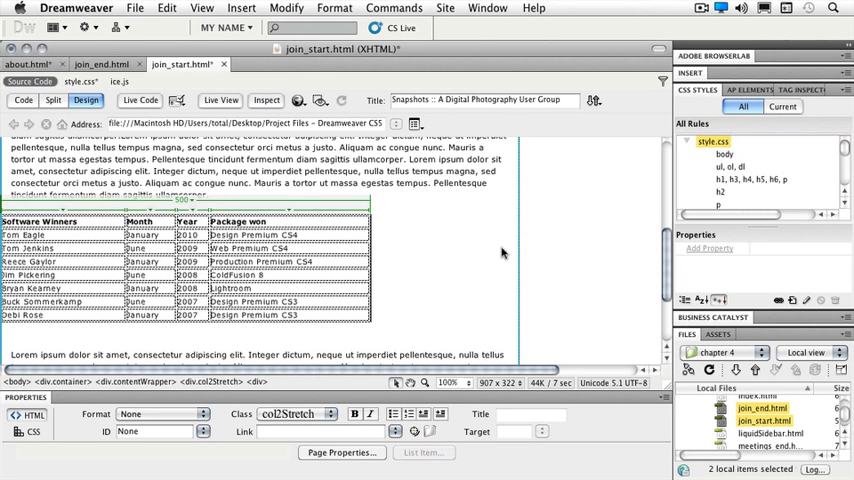
mouse_move(492, 250)
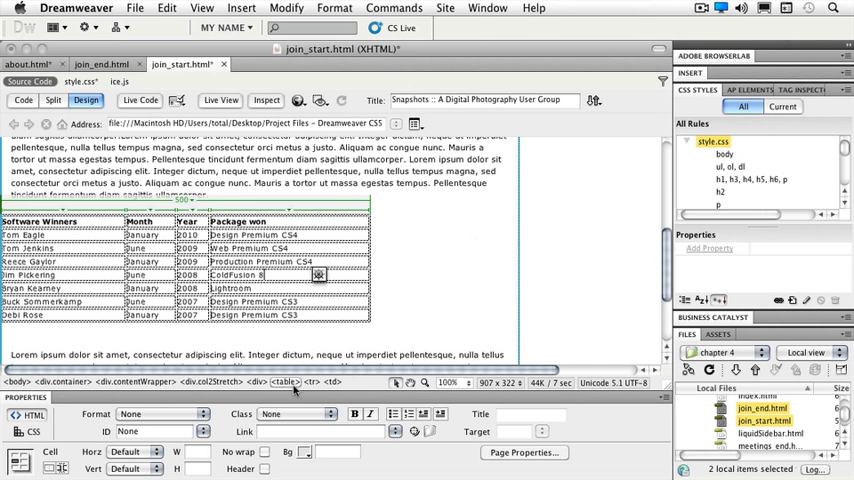
Step: Select the whole imported table and enter 'winners' as its Table ID
left_click(284, 380)
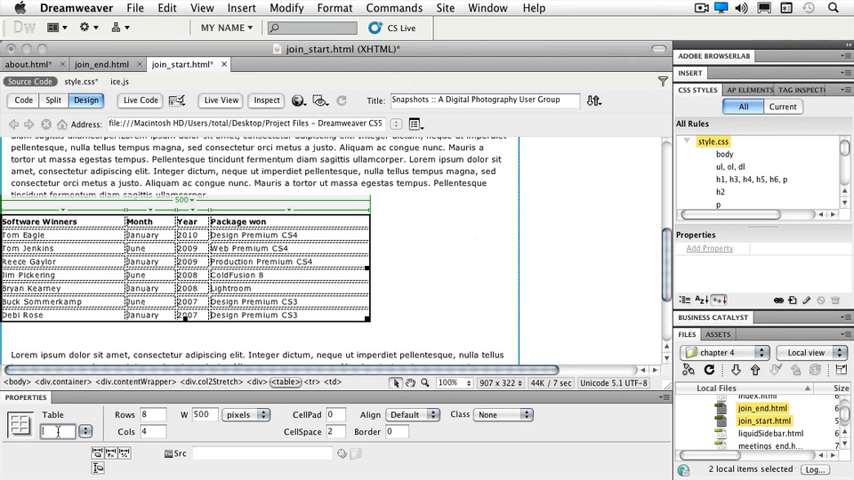
type("winne")
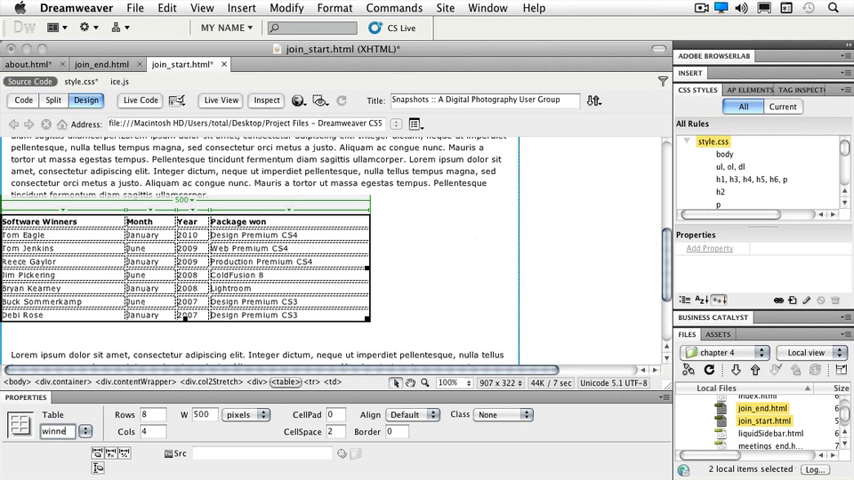
type("winners")
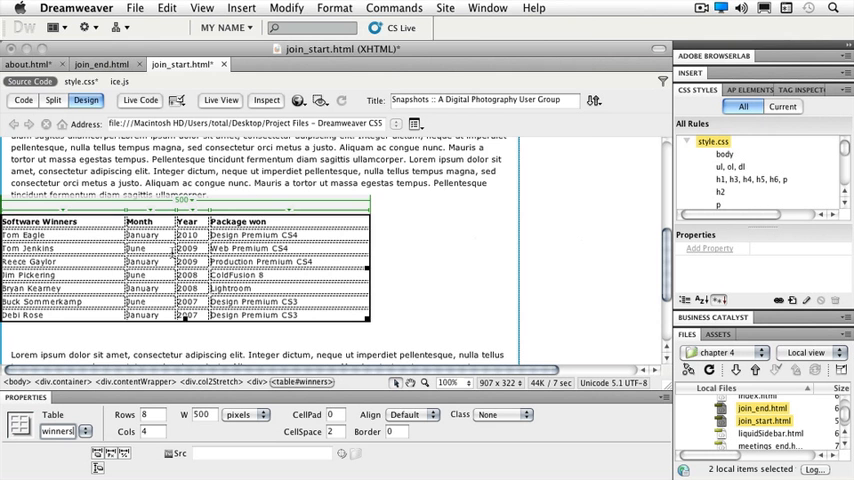
Step: Use Commands > Sort Table to sort by Column 1 alphabetically ascending, apply and confirm
left_click(394, 8)
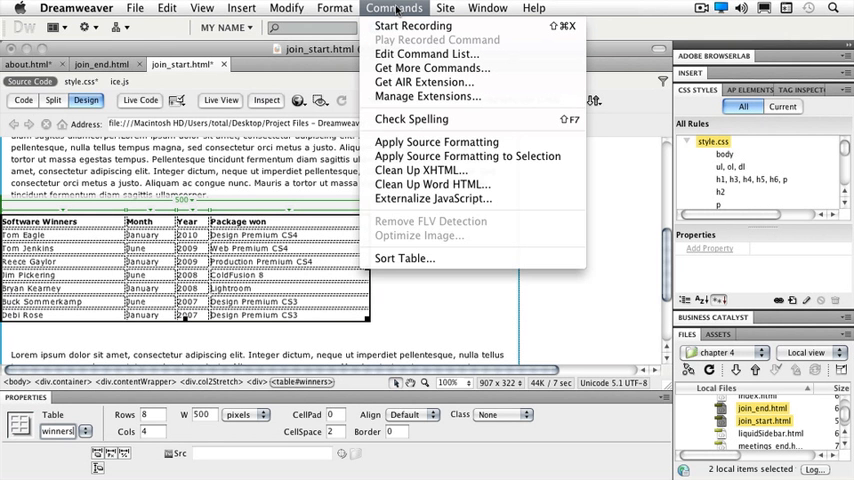
mouse_move(404, 258)
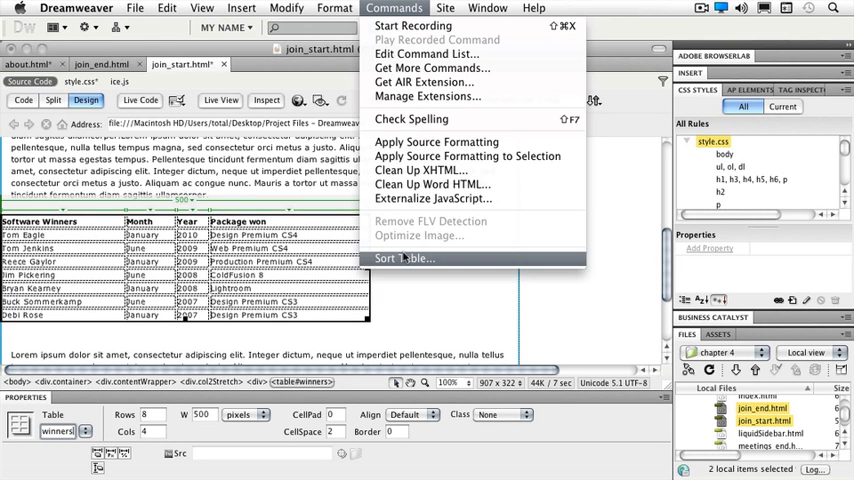
left_click(404, 258)
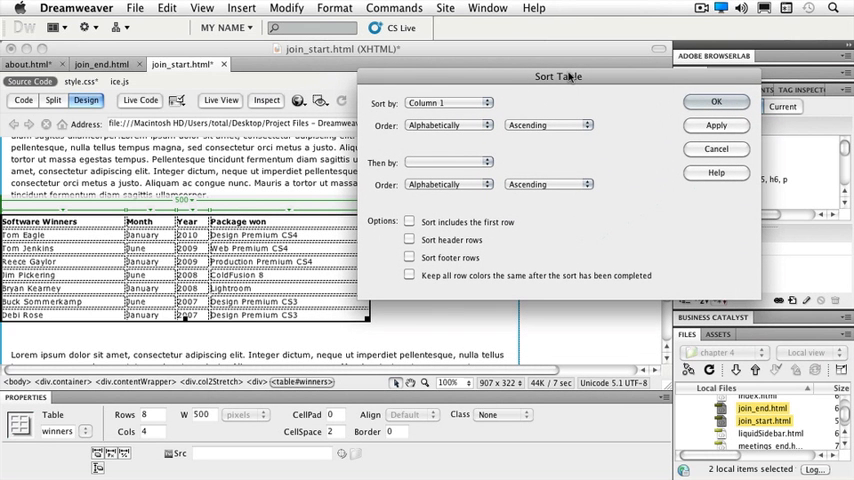
mouse_move(504, 104)
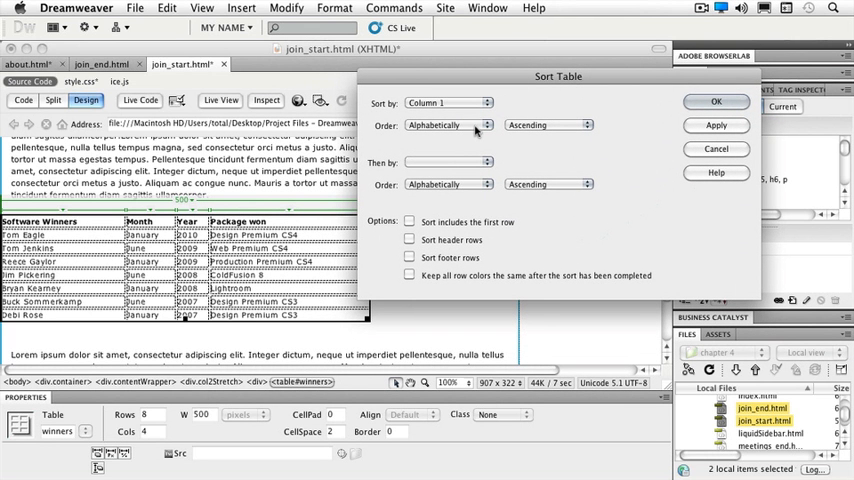
mouse_move(508, 144)
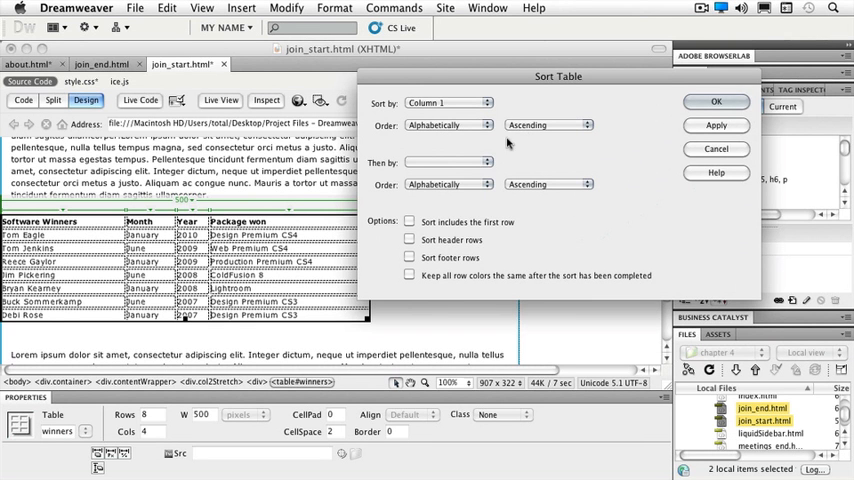
left_click(448, 162)
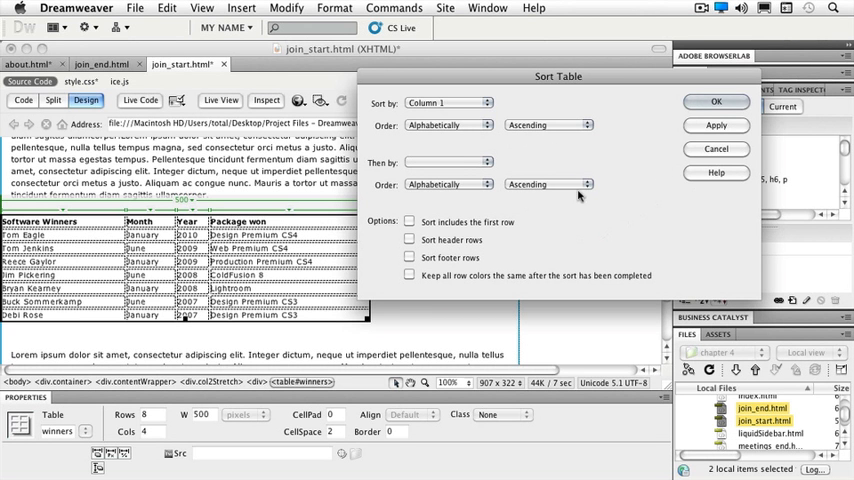
mouse_move(440, 232)
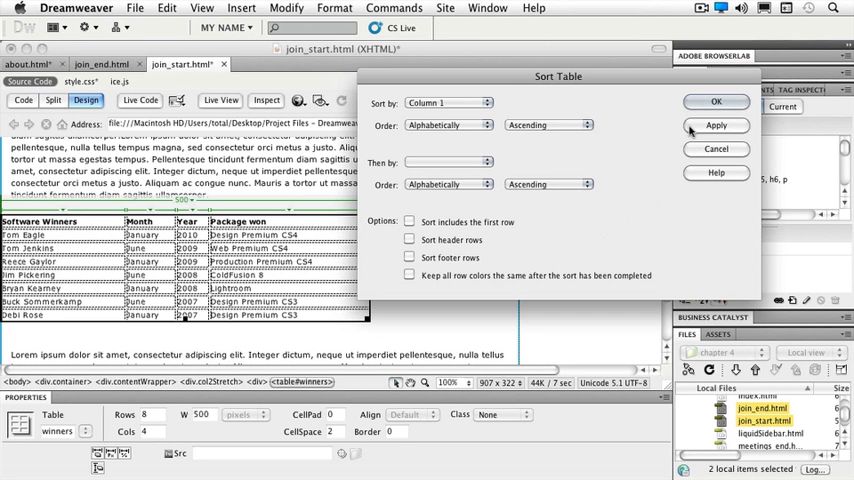
left_click(716, 126)
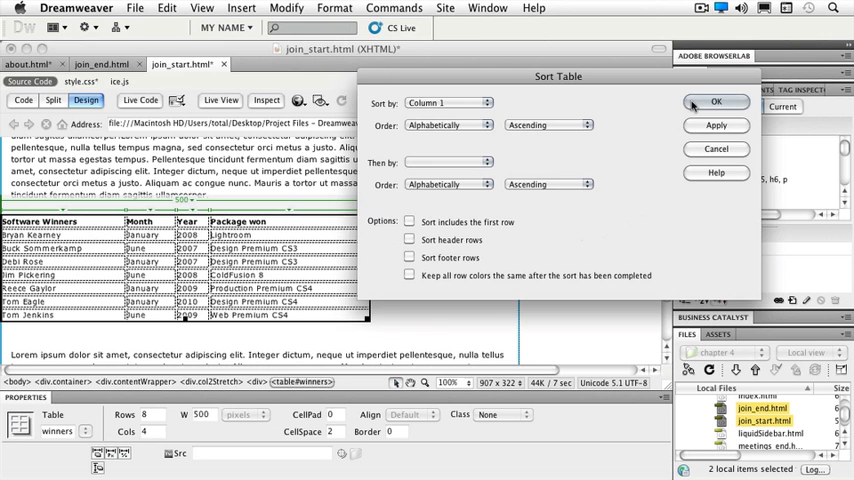
left_click(716, 100)
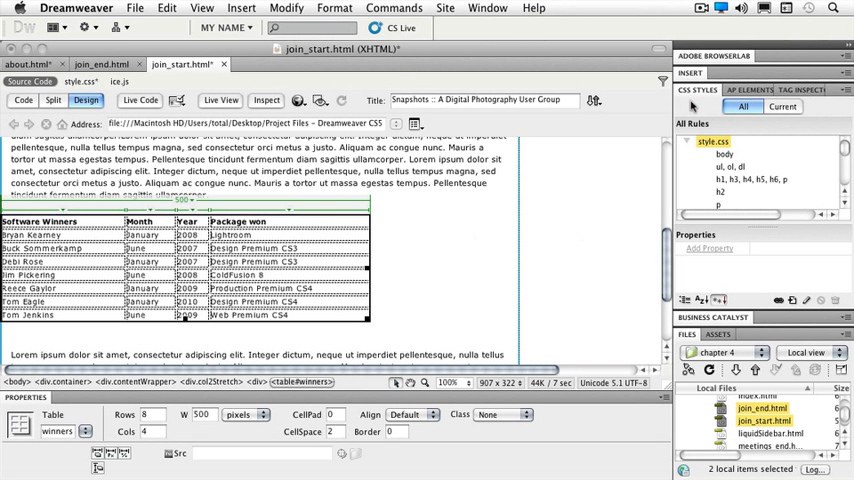